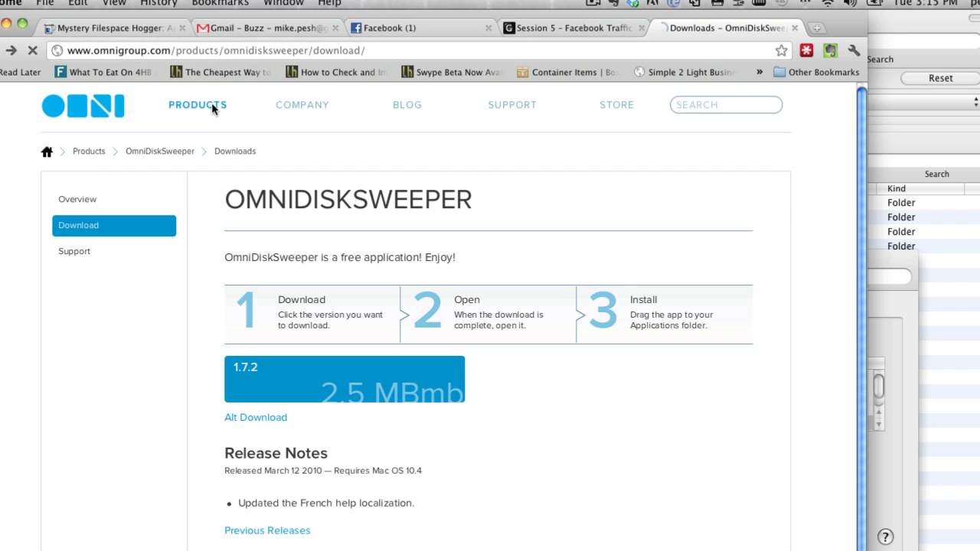
Go from Omni's Products page through Free Products to the OmniDiskSweeper download and launch it.
left_click(197, 105)
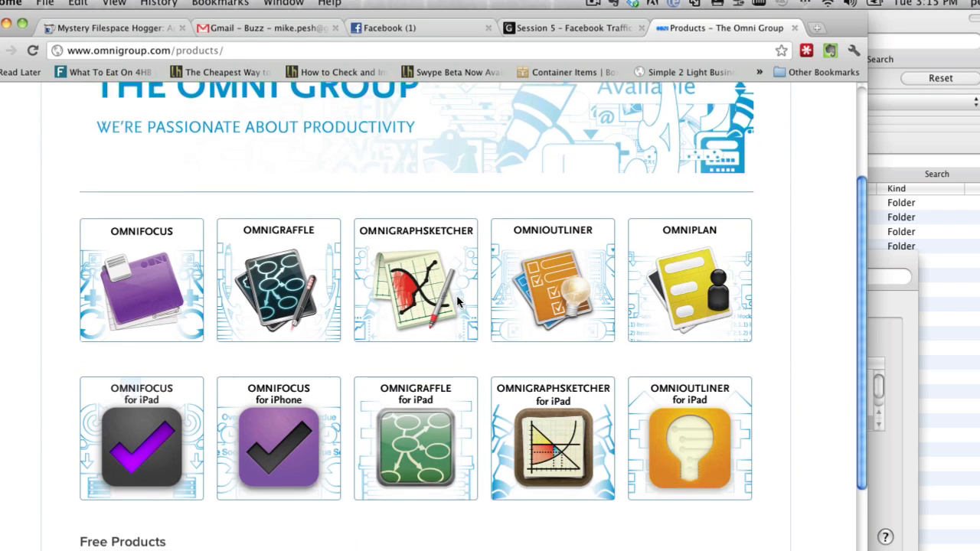
scroll("down", 3)
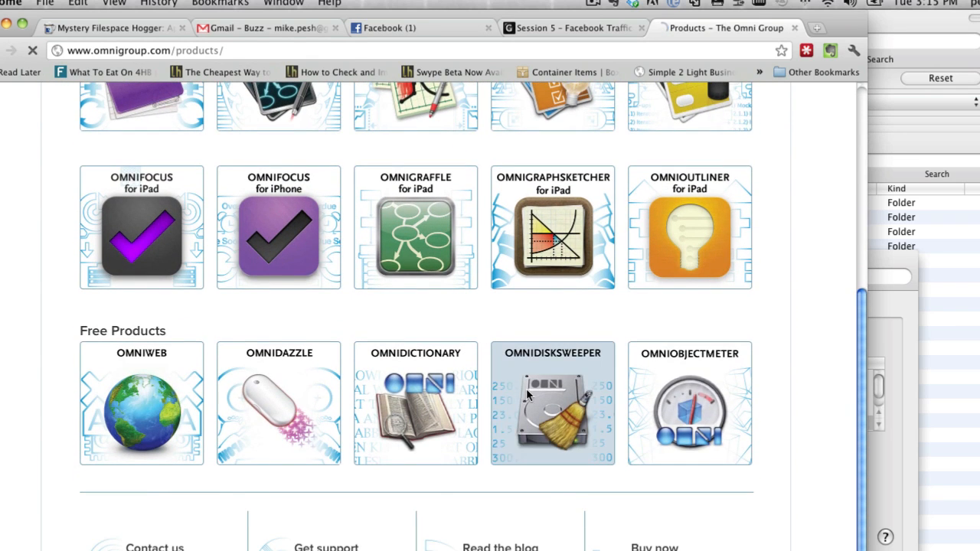
left_click(552, 407)
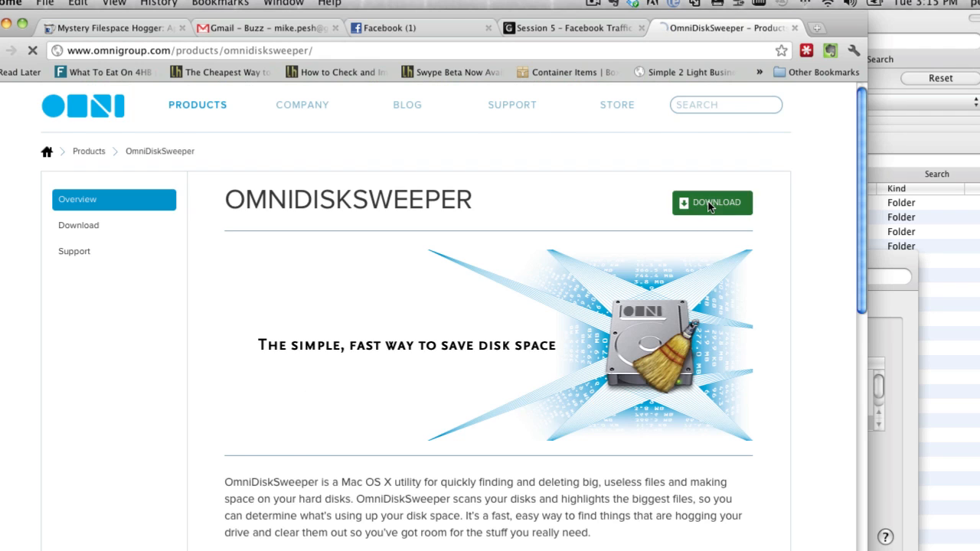
left_click(711, 202)
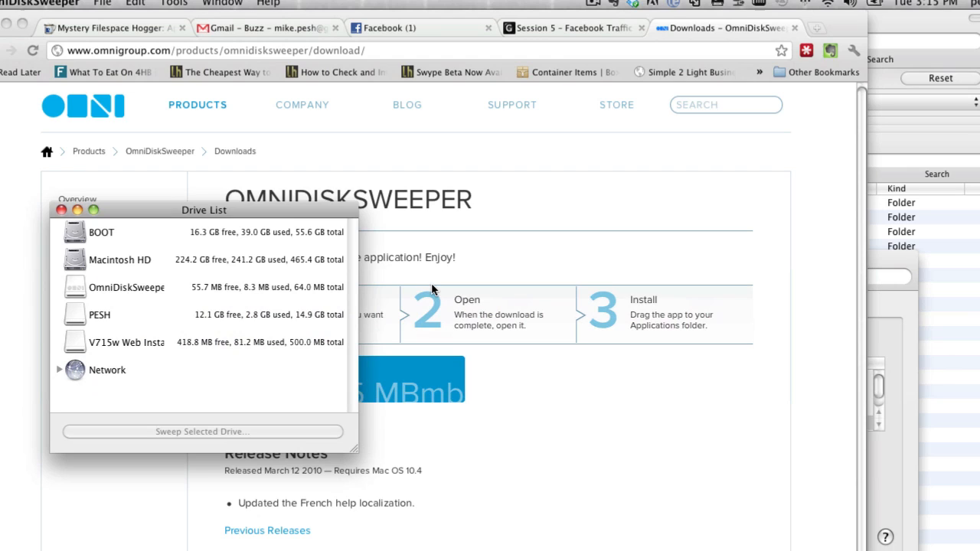
Move the Drive List window slightly to the left.
left_click_drag(203, 209, 167, 208)
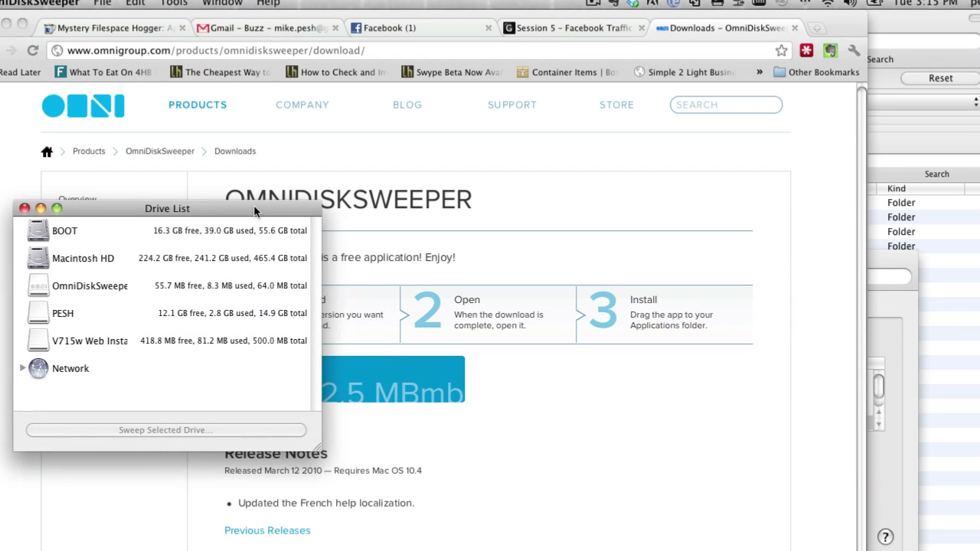
mouse_move(141, 232)
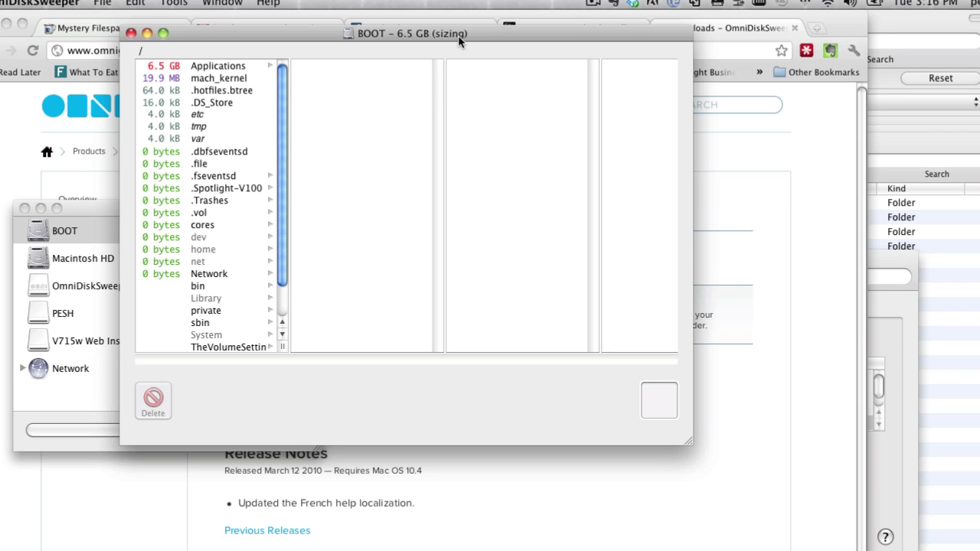
mouse_move(462, 43)
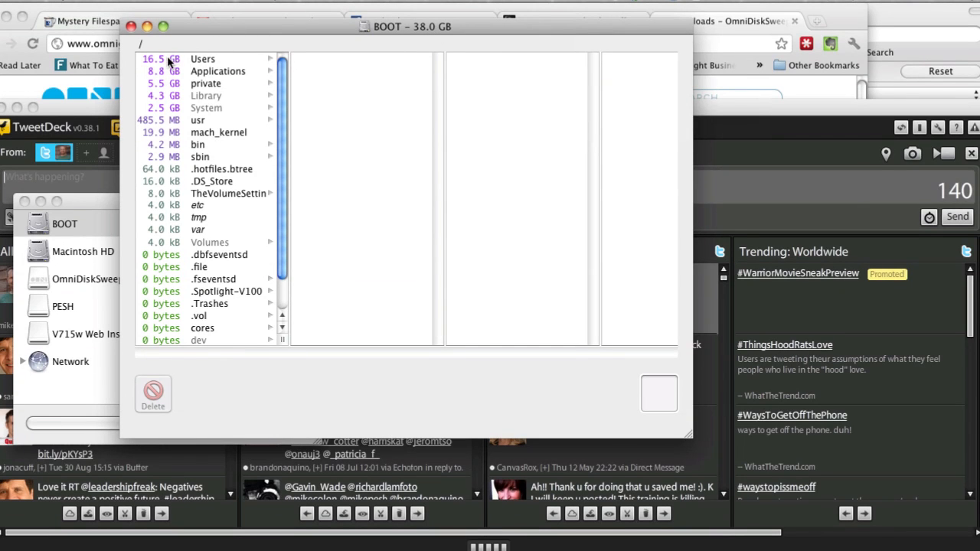
Browse BOOT's Users and Applications, then scroll into pesh's 6.6 GB Library.
left_click(202, 58)
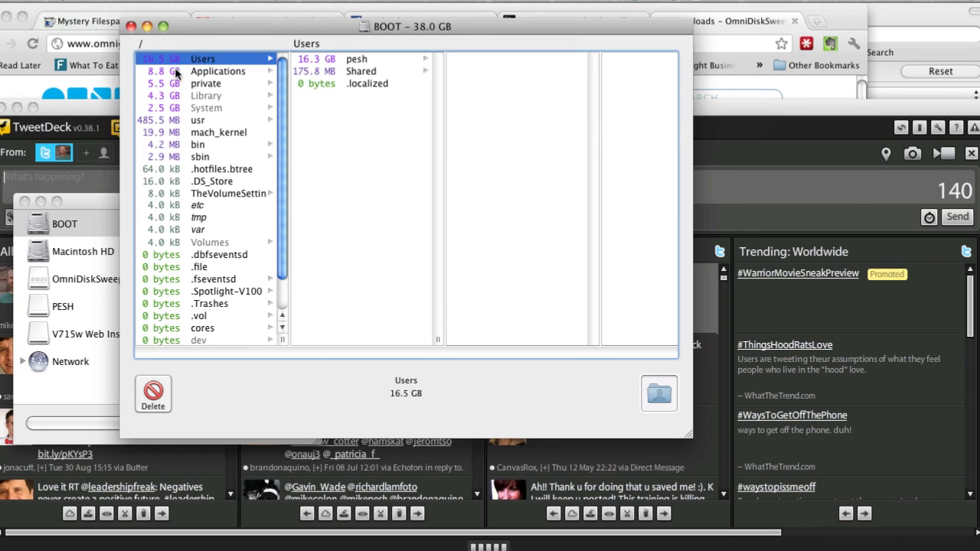
left_click(218, 71)
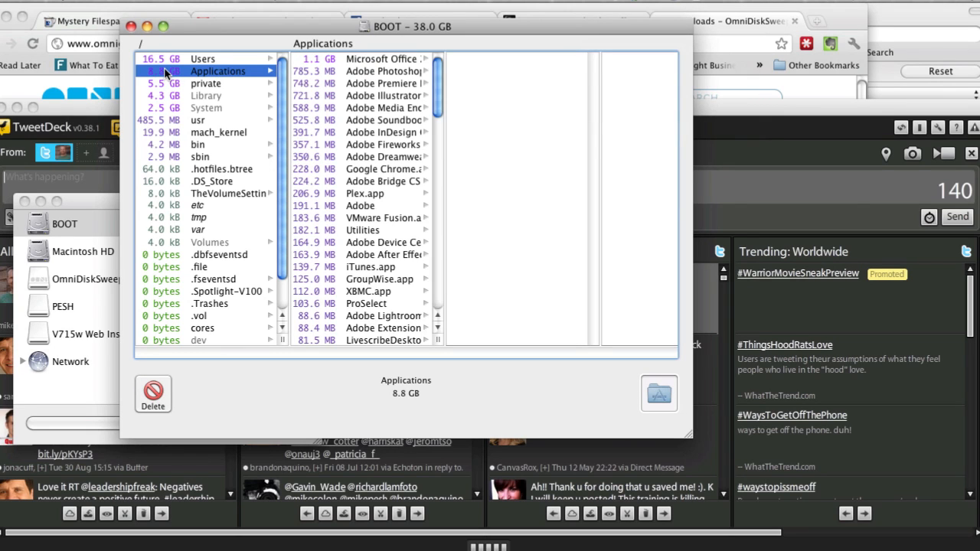
left_click(202, 58)
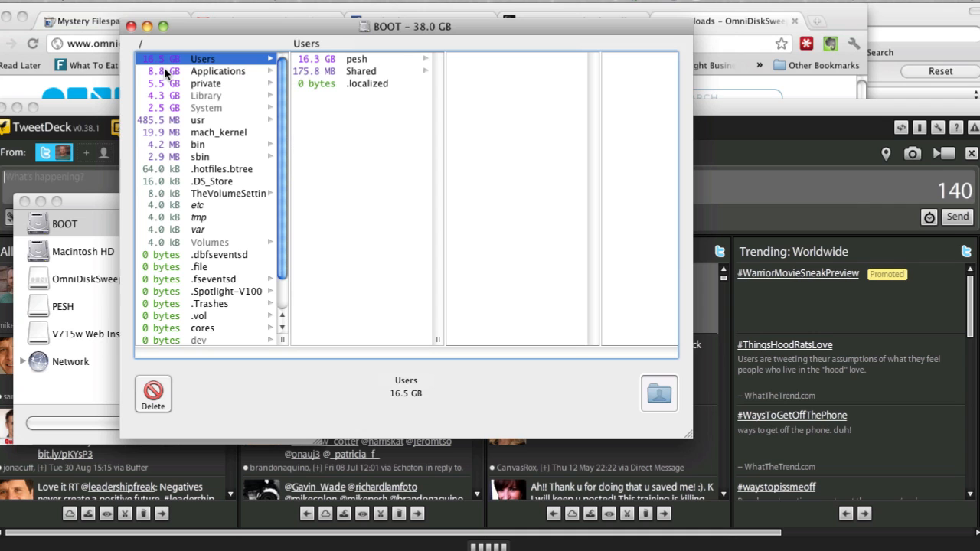
left_click(205, 95)
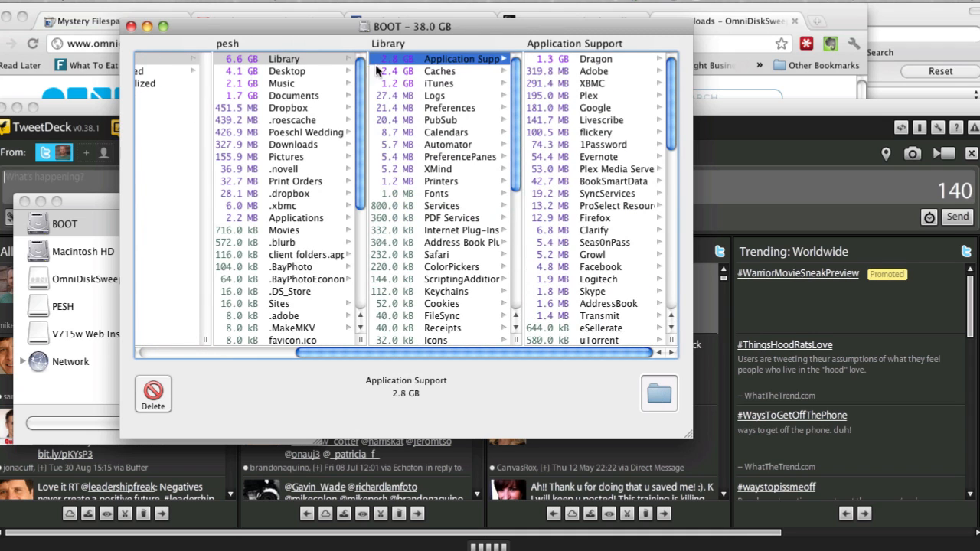
scroll("down", 3)
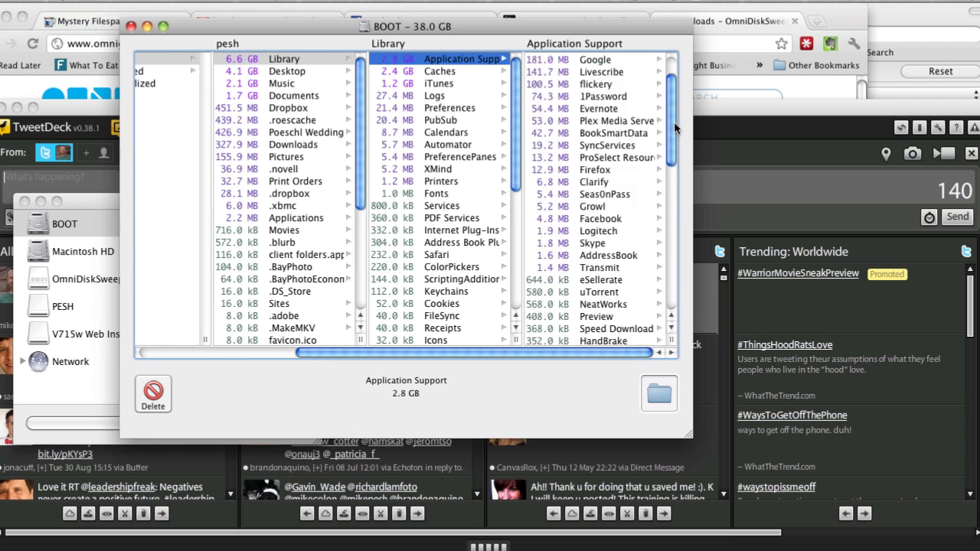
scroll("down", 3)
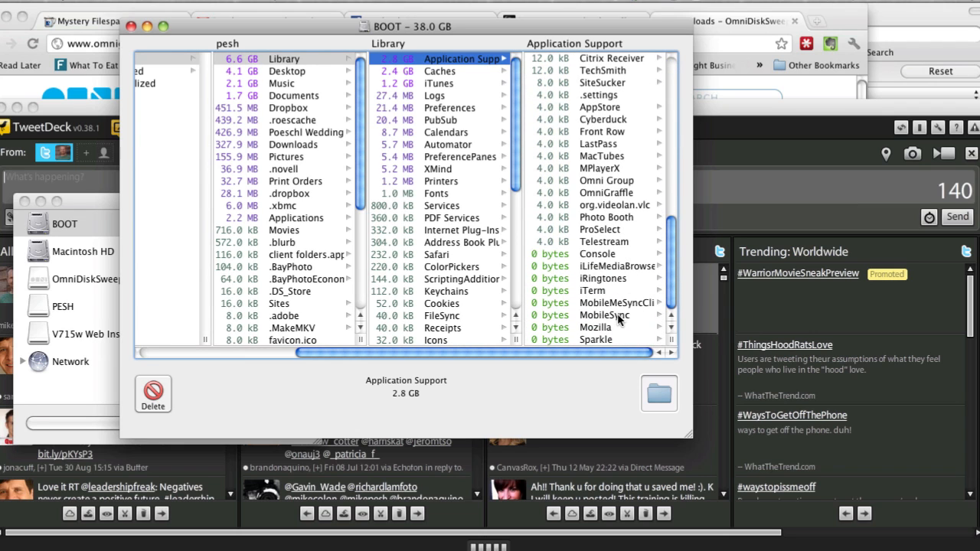
left_click(606, 314)
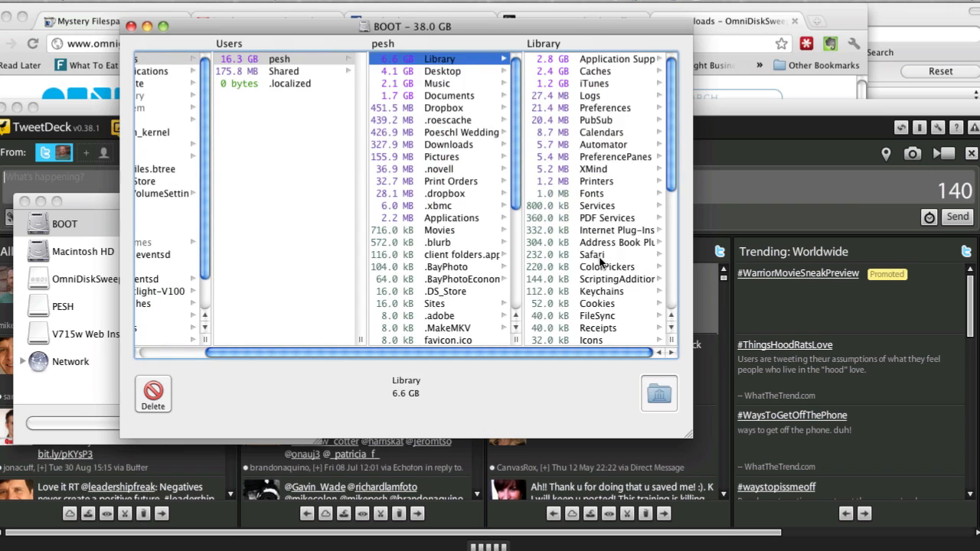
Compare folder sizes across Desktop, Documents, Applications, System and Users.
left_click(443, 70)
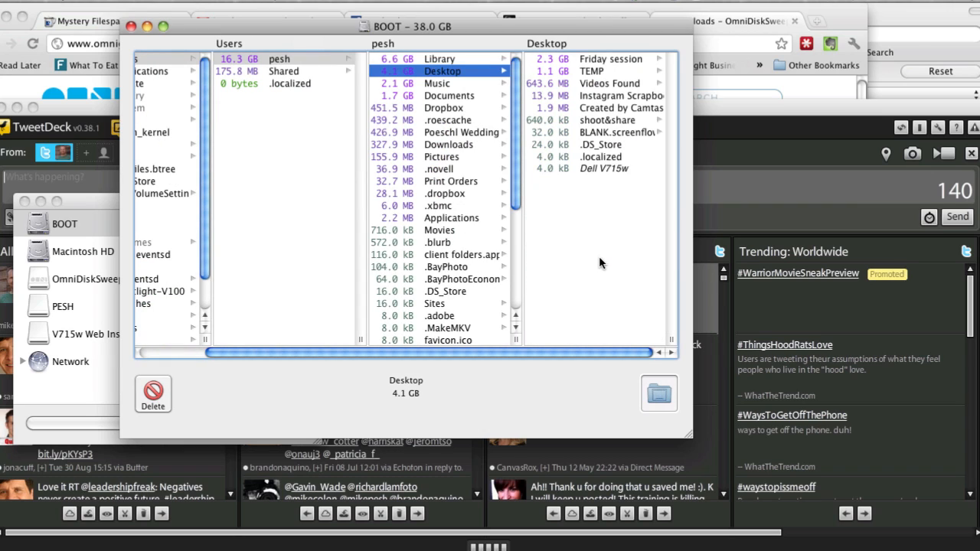
left_click(448, 95)
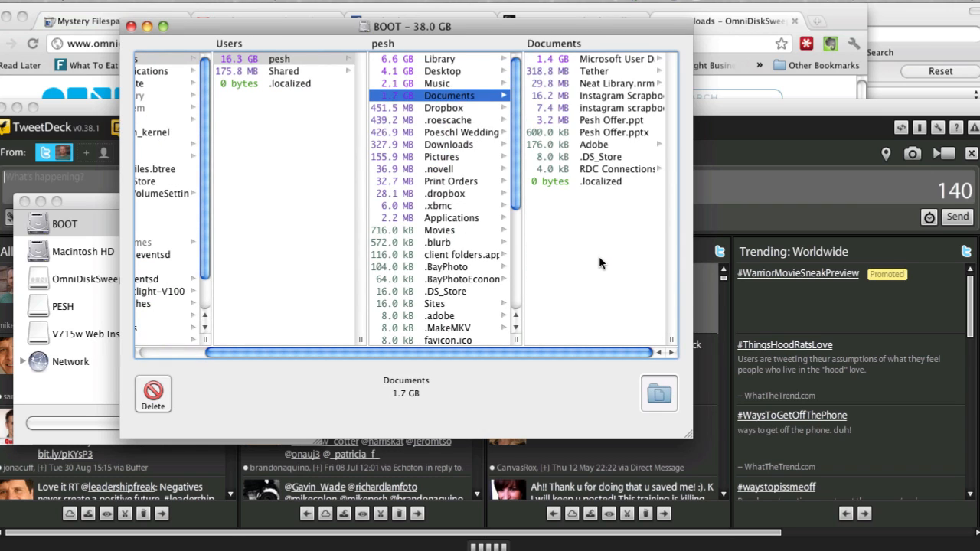
left_click(443, 107)
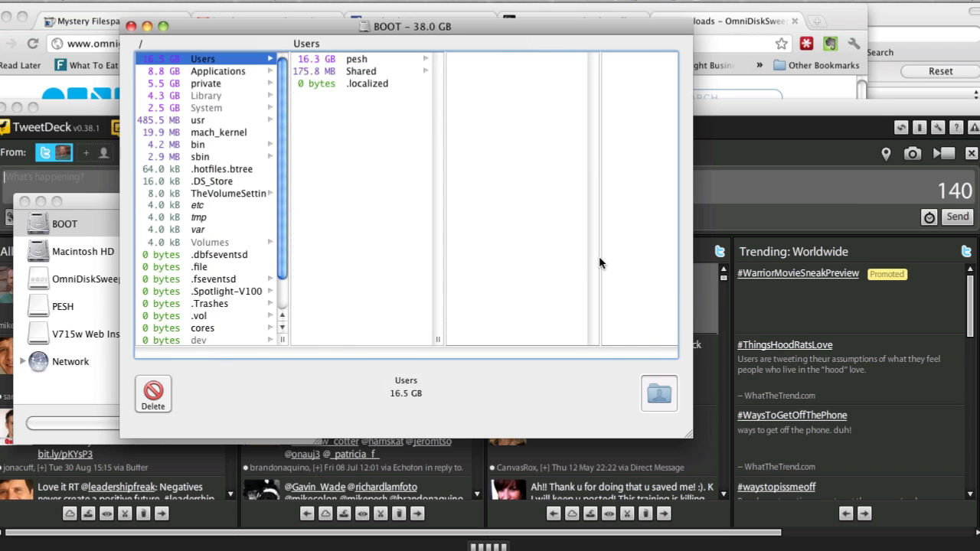
left_click(218, 70)
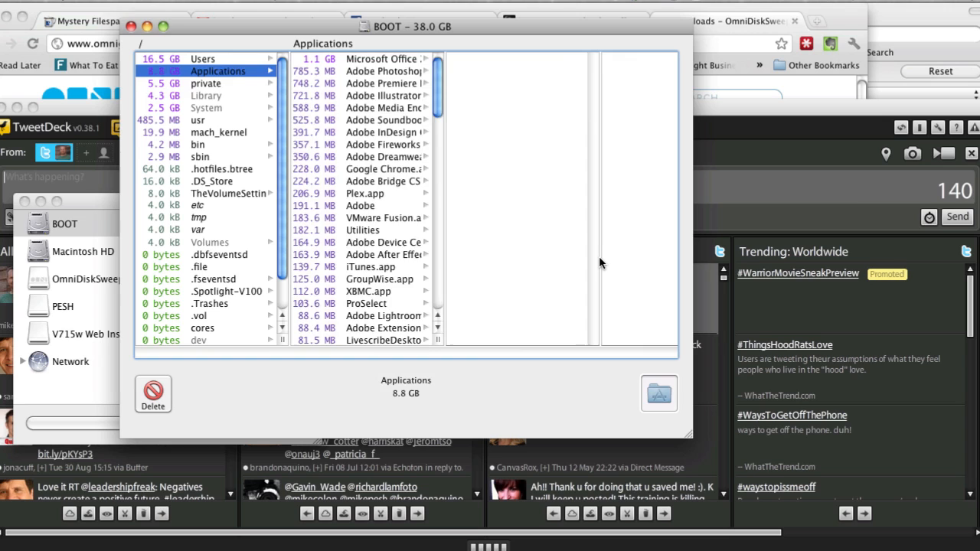
left_click(206, 107)
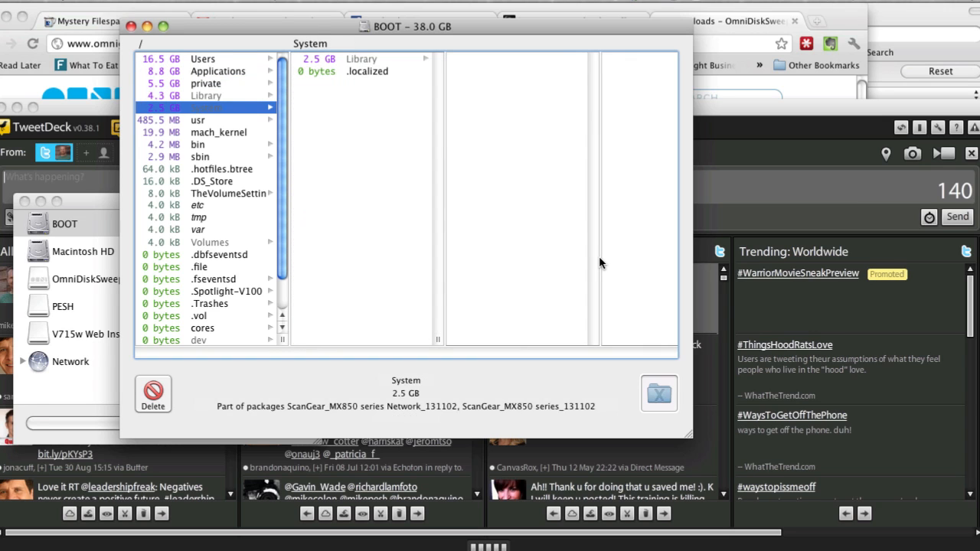
left_click(218, 70)
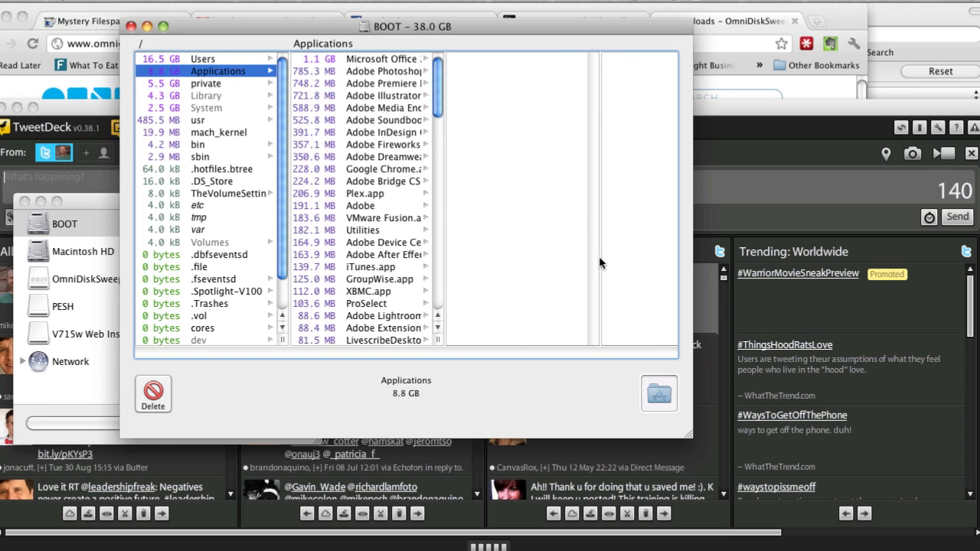
left_click(202, 58)
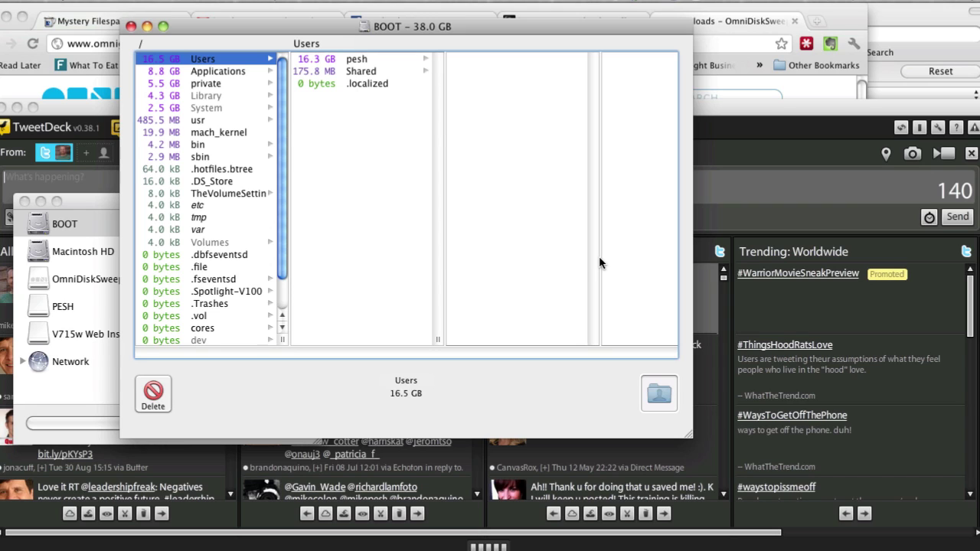
Check pesh's Library, Music (2.1 GB iTunes) and 4.1 GB Desktop folder.
left_click(356, 58)
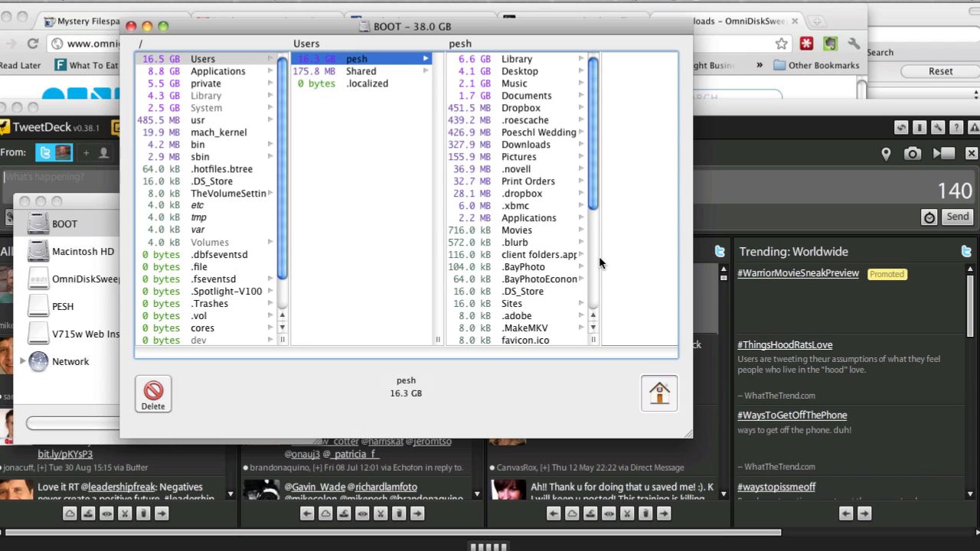
left_click(517, 58)
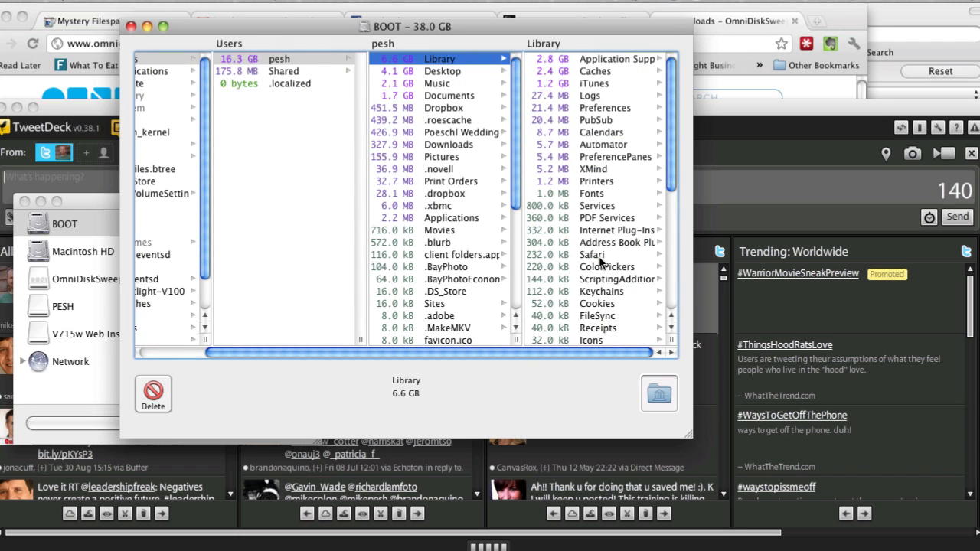
left_click(436, 82)
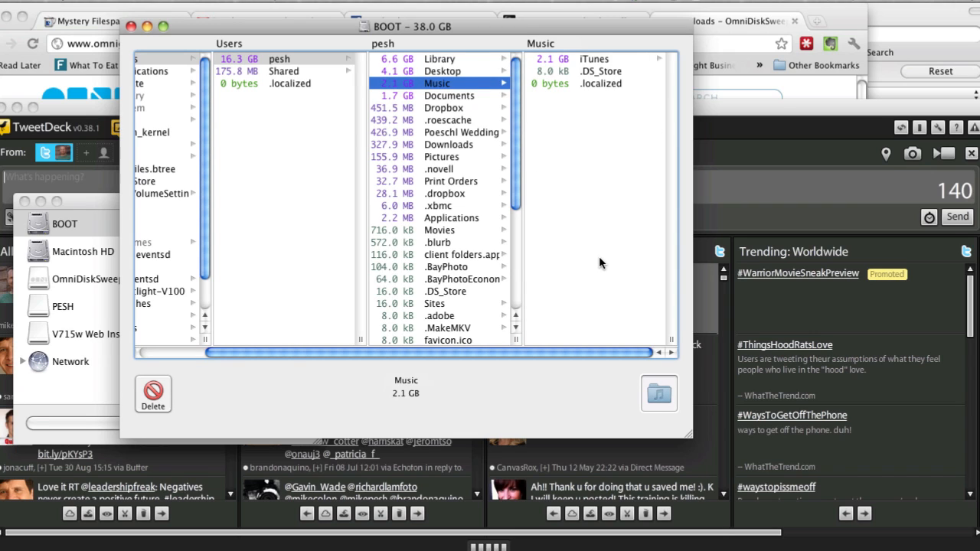
mouse_move(436, 83)
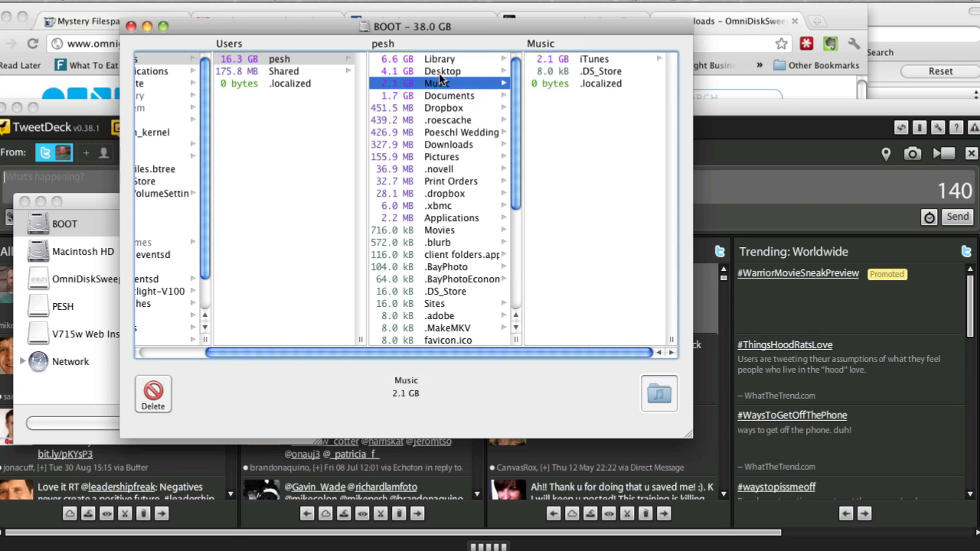
left_click(443, 70)
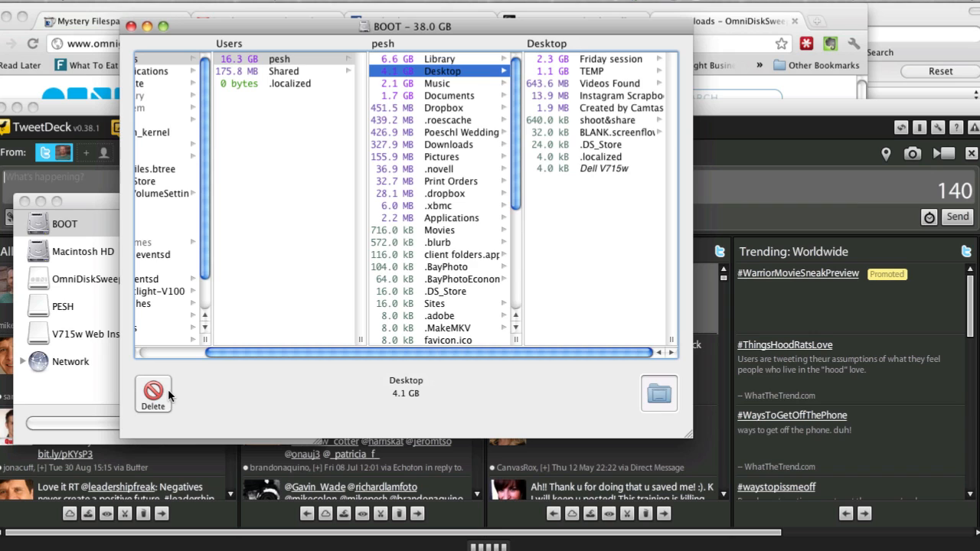
Delete pesh's 4.1 GB Desktop folder, choosing Destroy in the warning.
left_click(153, 393)
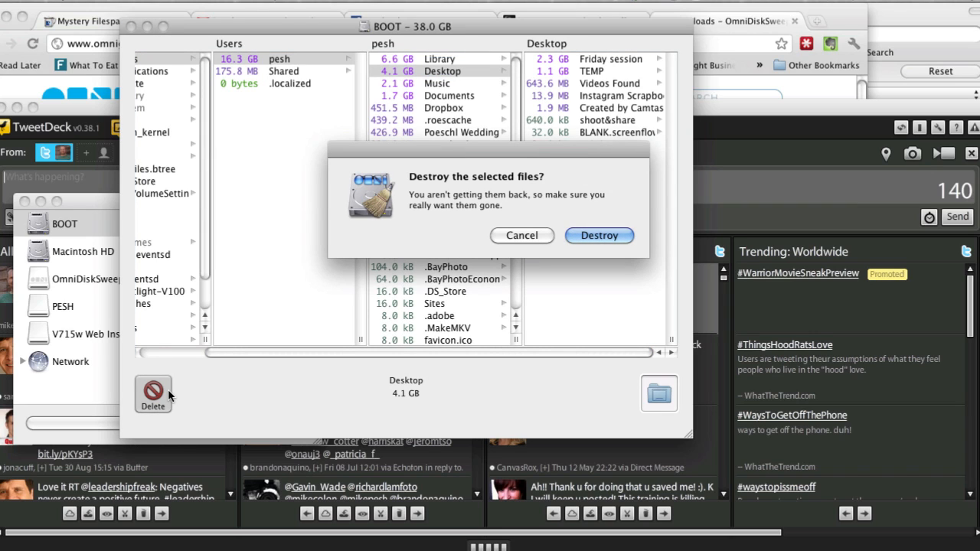
mouse_move(592, 241)
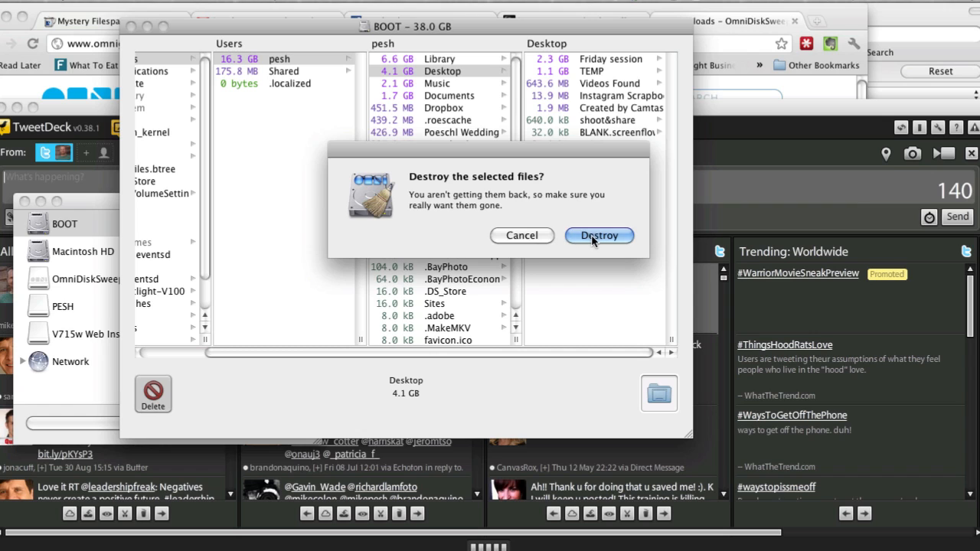
left_click(599, 235)
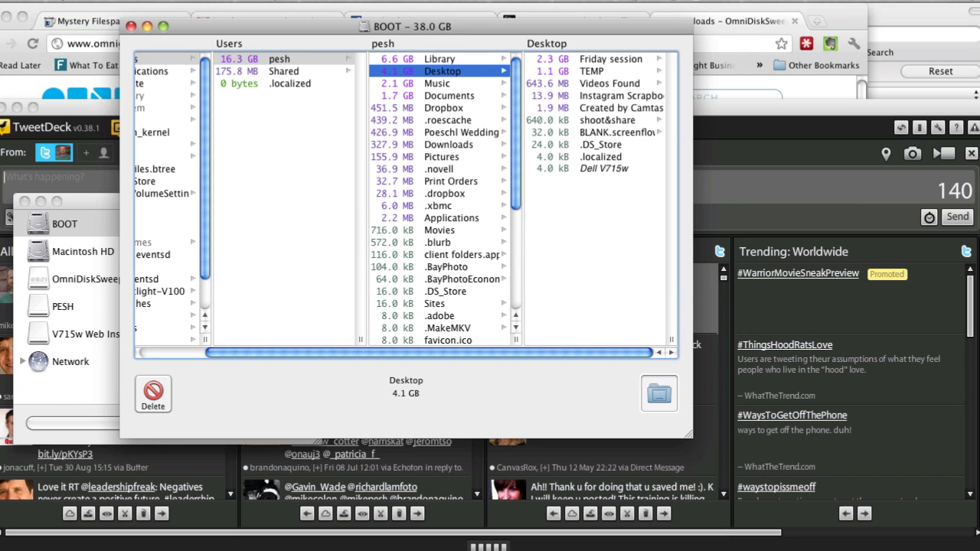
mouse_move(239, 32)
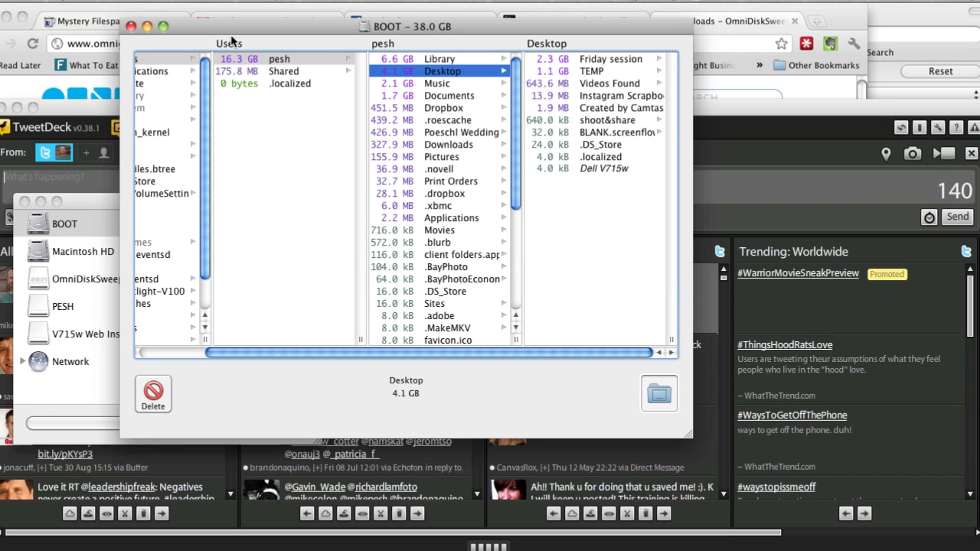
mouse_move(96, 276)
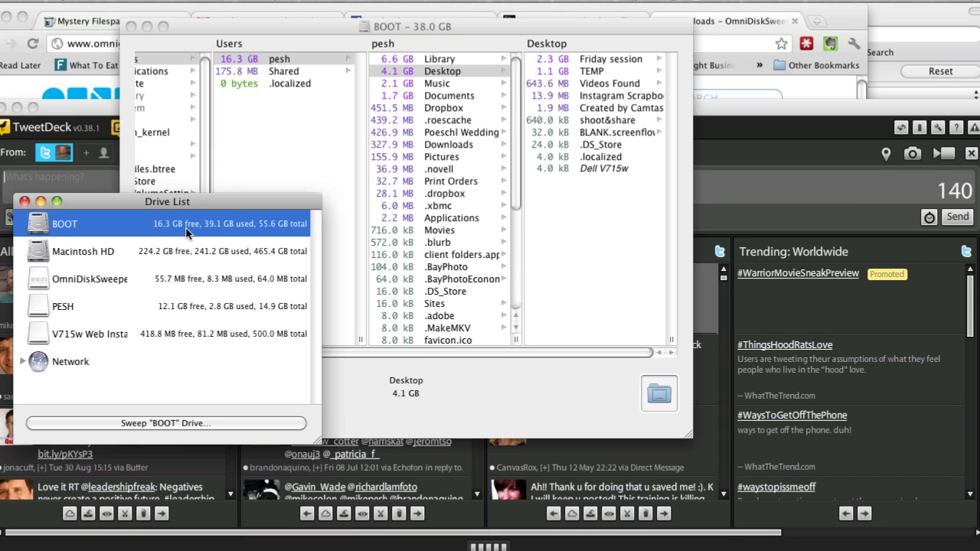
mouse_move(594, 6)
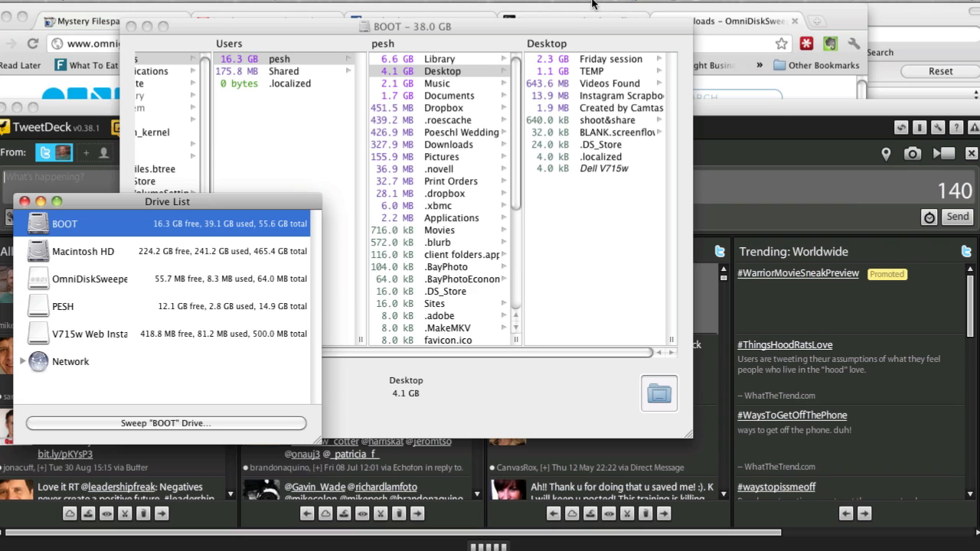